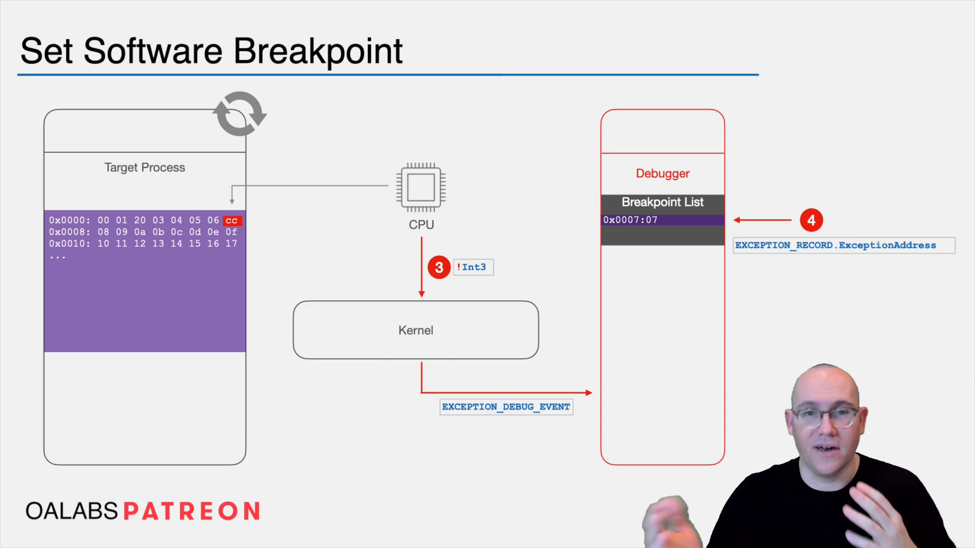
pyautogui.press('Right')
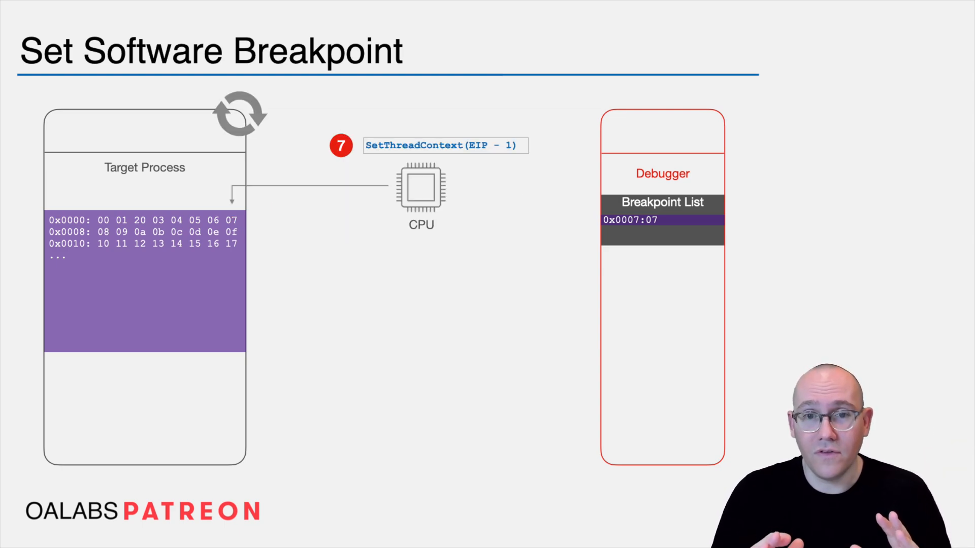